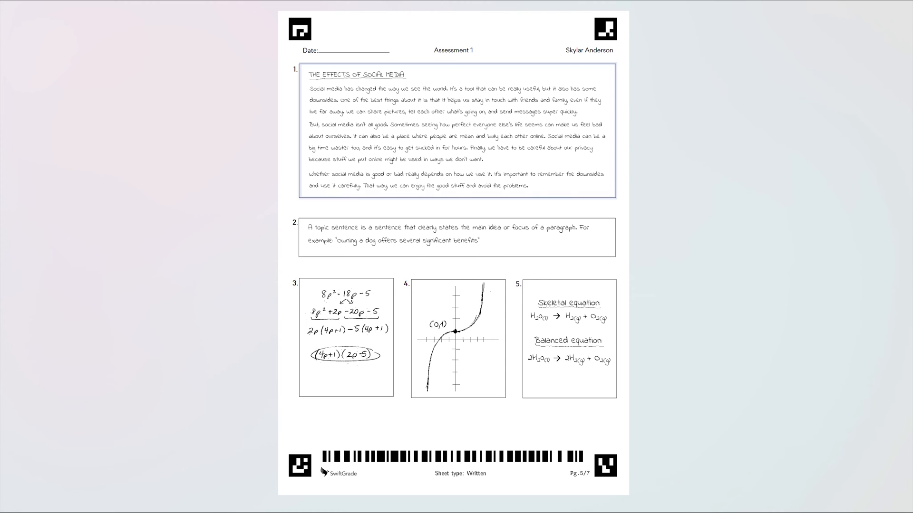
Open the Grade 10 class and show its empty Assessments tab
click(456, 236)
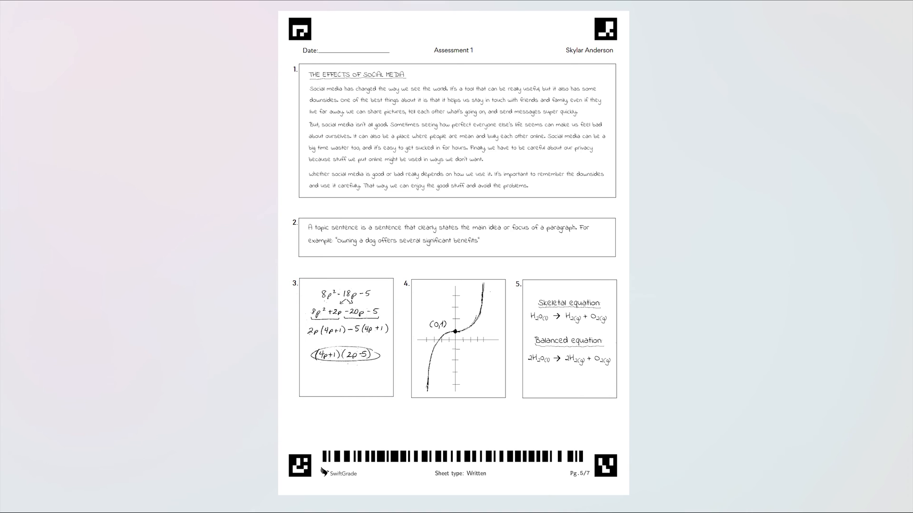
click(568, 337)
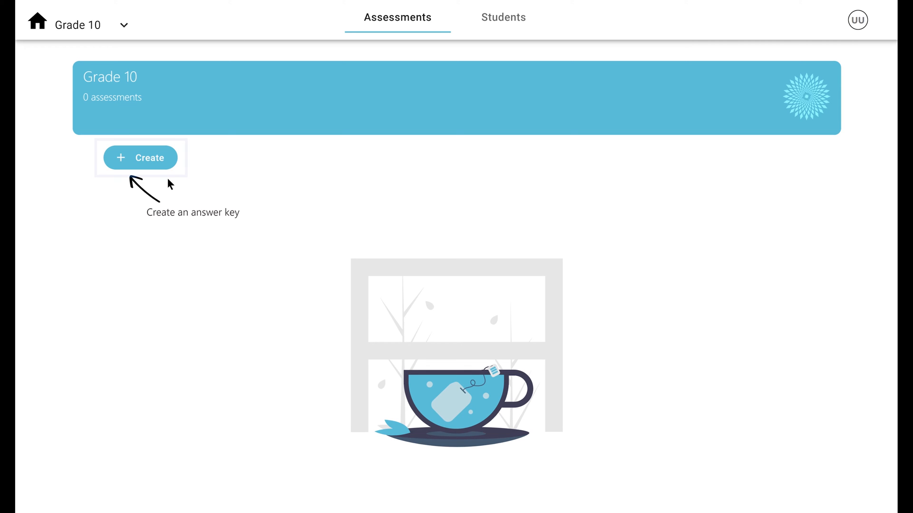
Create a new answer key with its first question type set to Free response
click(140, 158)
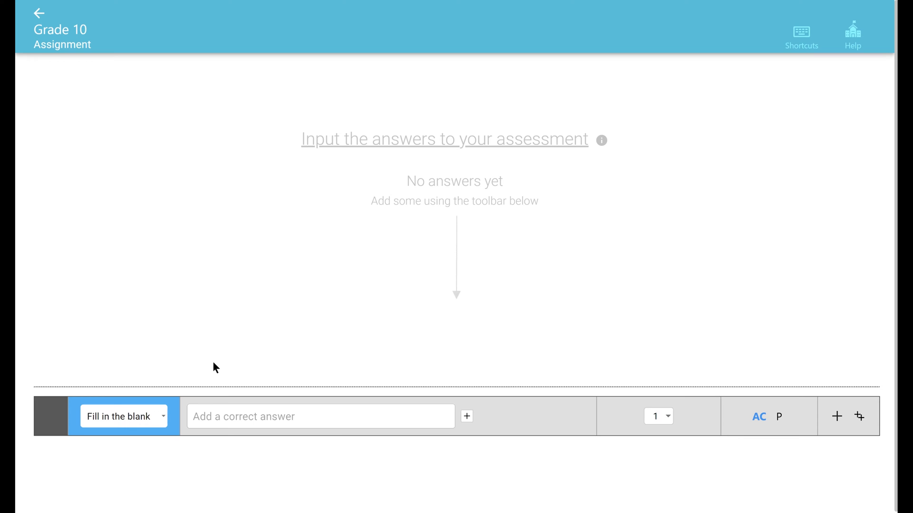
click(123, 416)
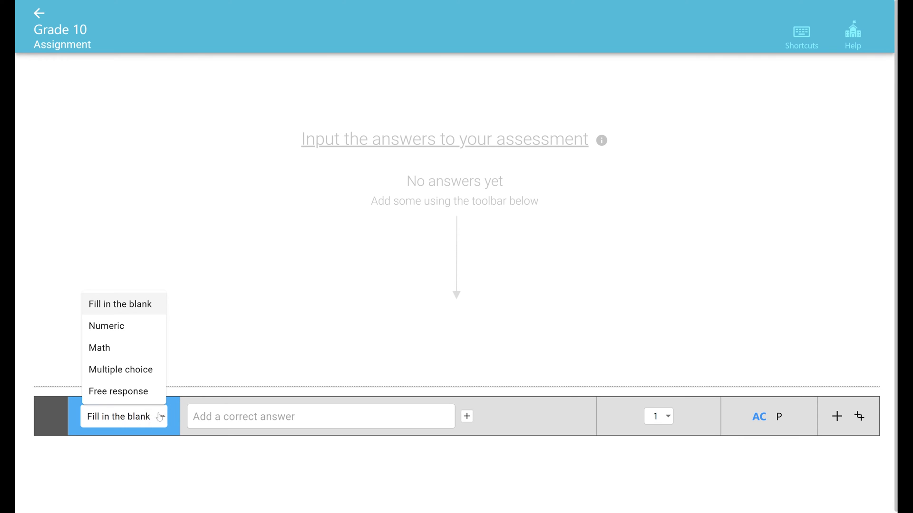
click(117, 391)
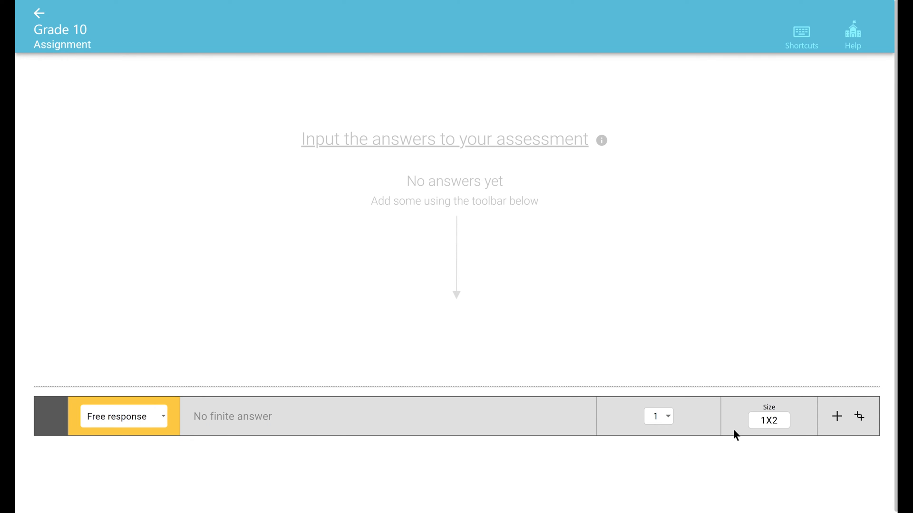
mouse_move(768, 420)
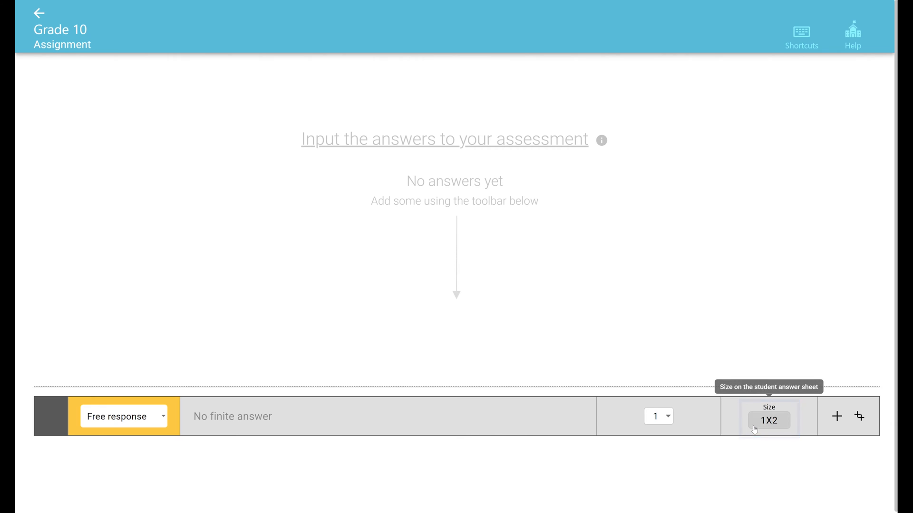
Resize the free-response answer area on the sample sheet to 1 X 3
click(769, 421)
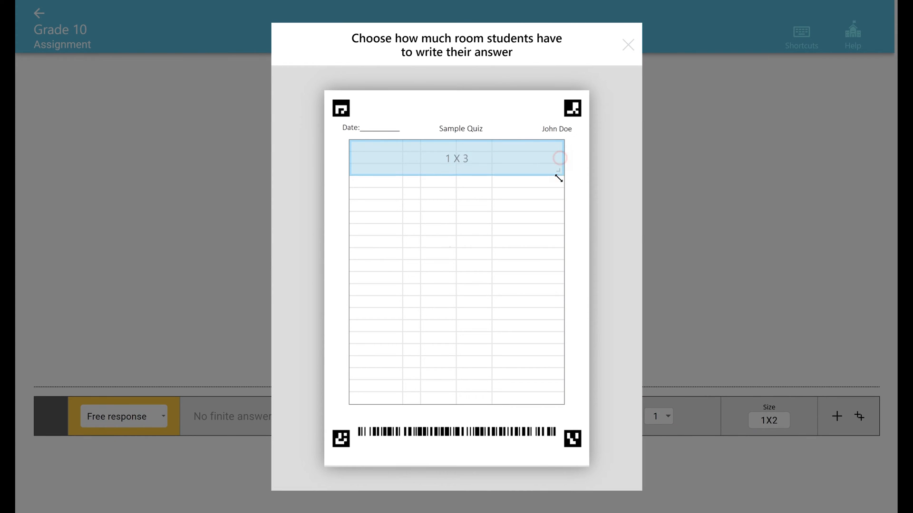
drag(558, 177, 558, 331)
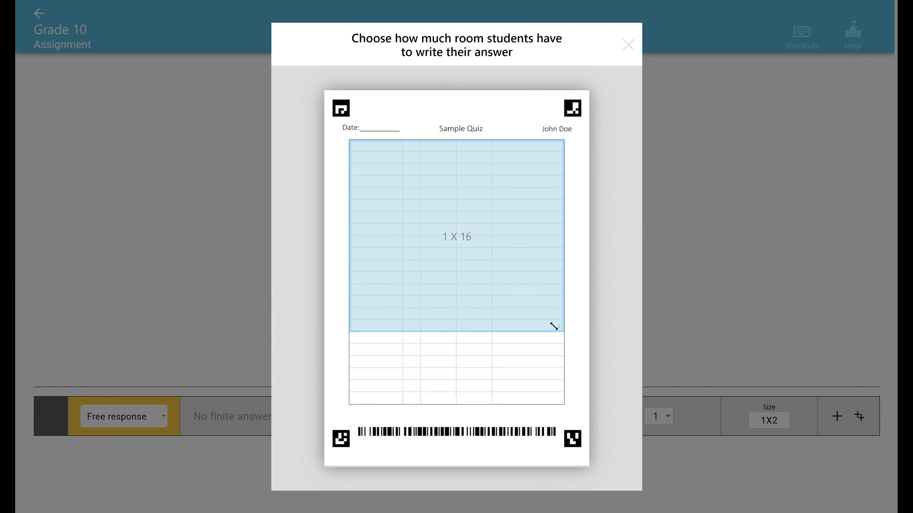
drag(554, 326, 448, 256)
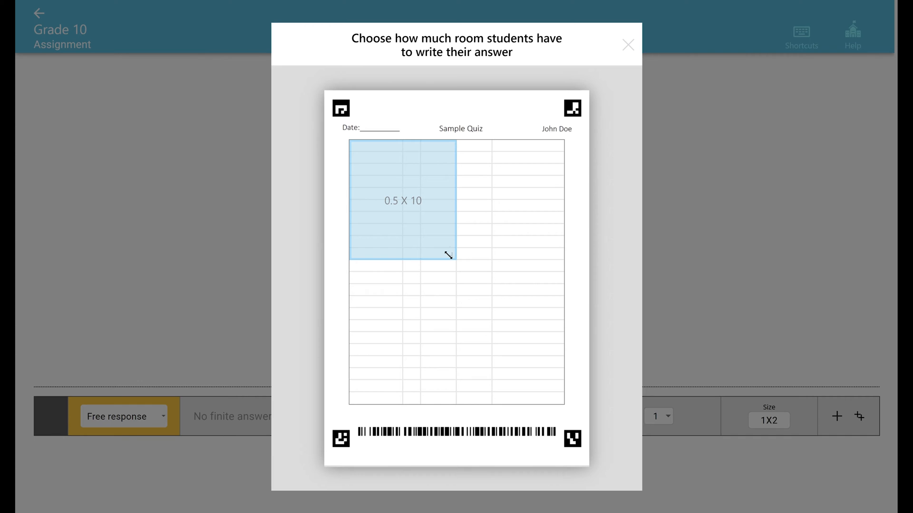
drag(448, 256, 555, 175)
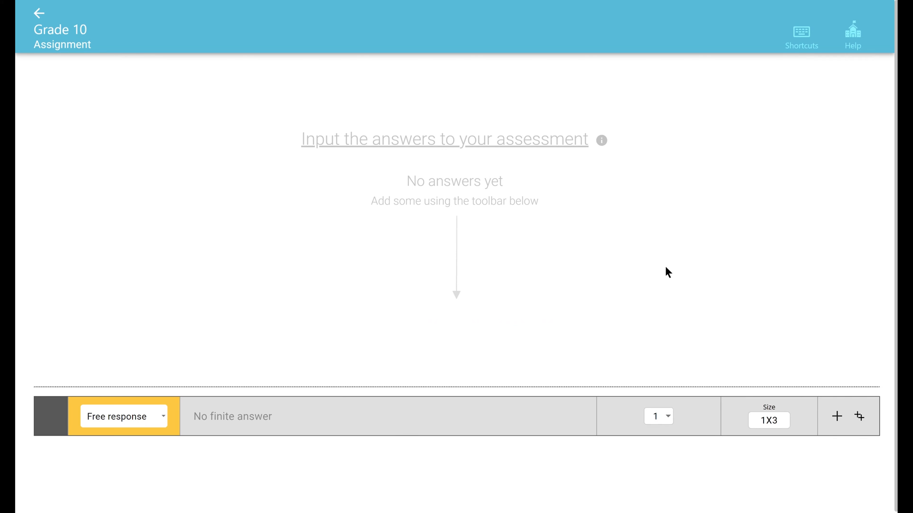
mouse_move(860, 417)
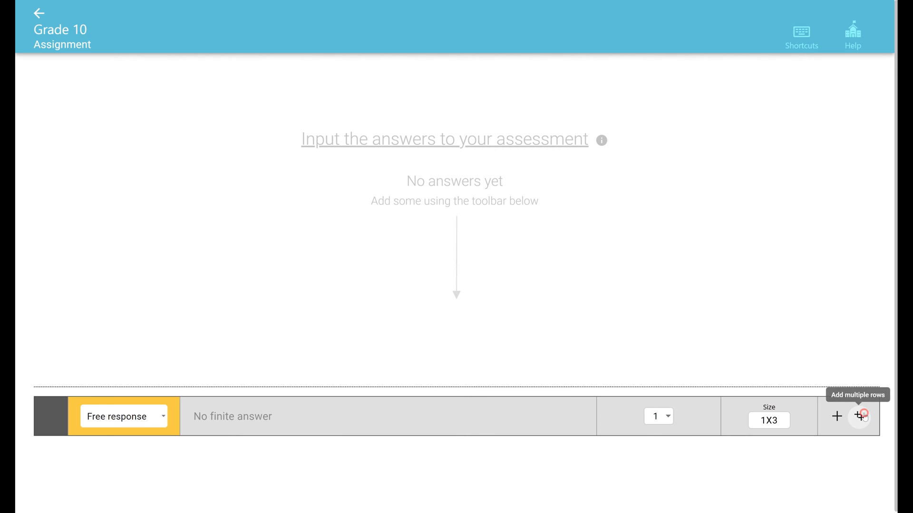
Add five 1-mark free-response rows and create the Assignment answer key
click(860, 415)
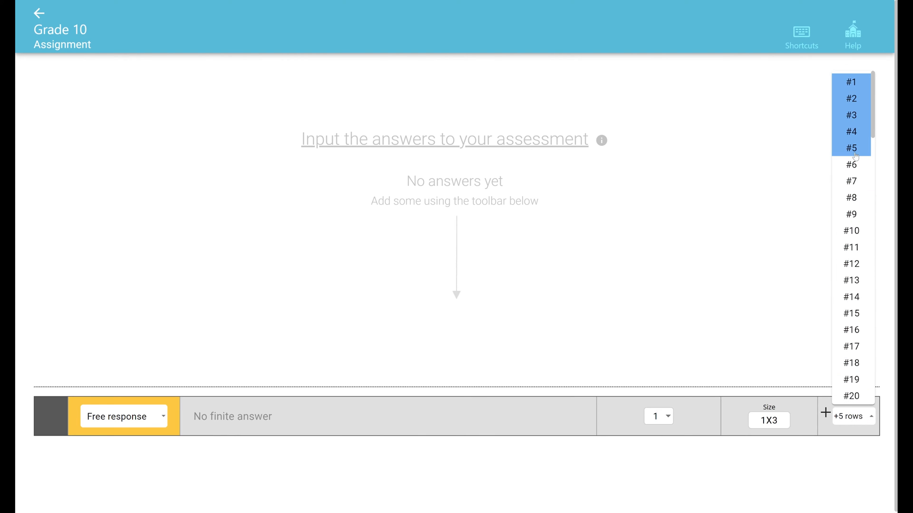
click(851, 147)
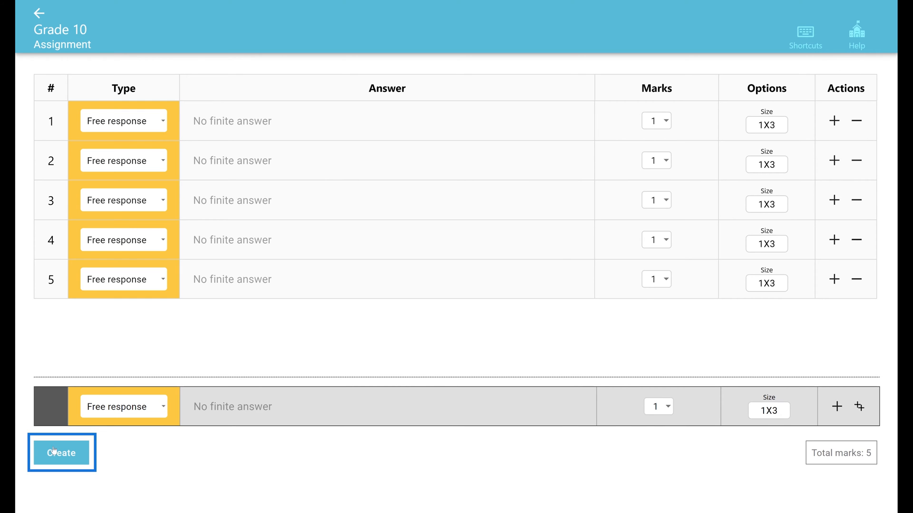
click(62, 453)
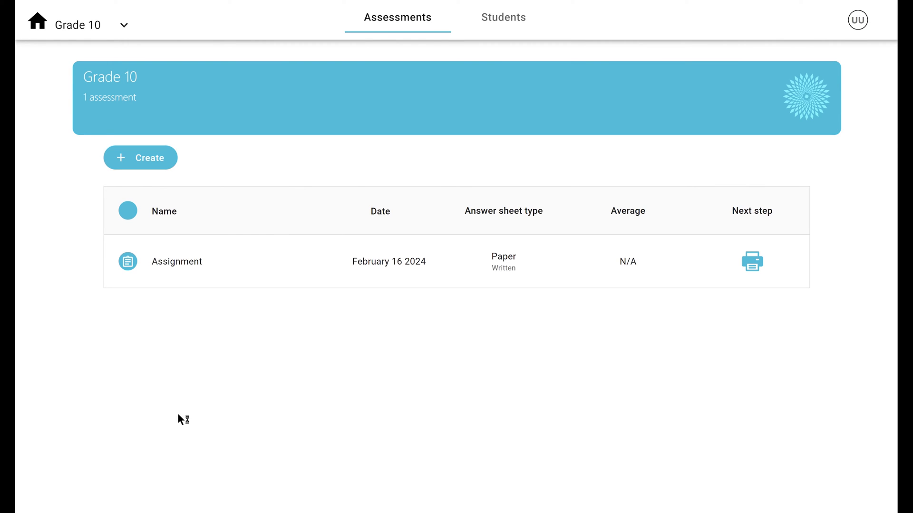
Scan the students' sheets so the Assignment lists 10 results at 0/15
click(752, 262)
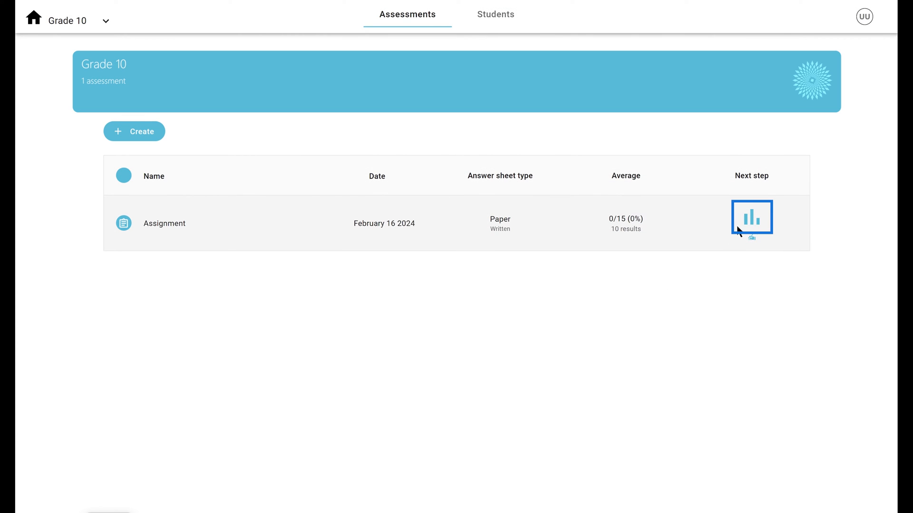
Open the Assignment's results on the Answers tab for question 1
click(751, 218)
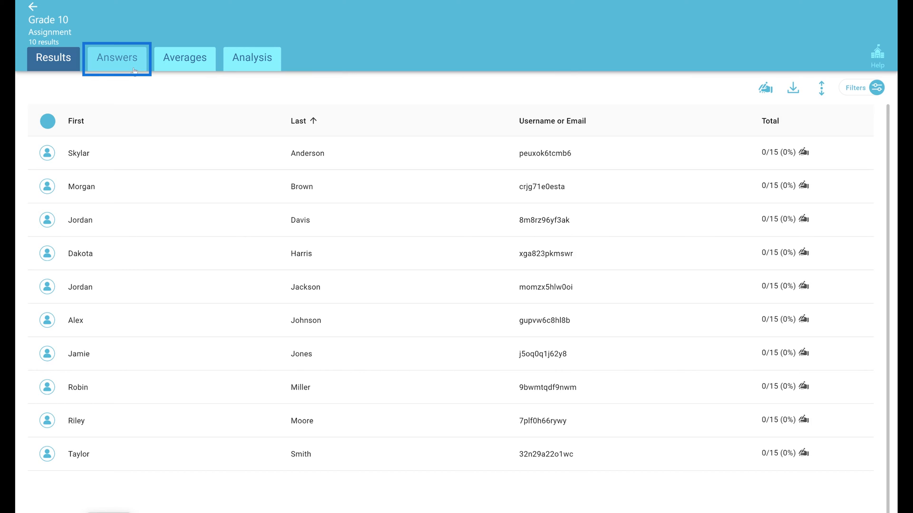
click(116, 58)
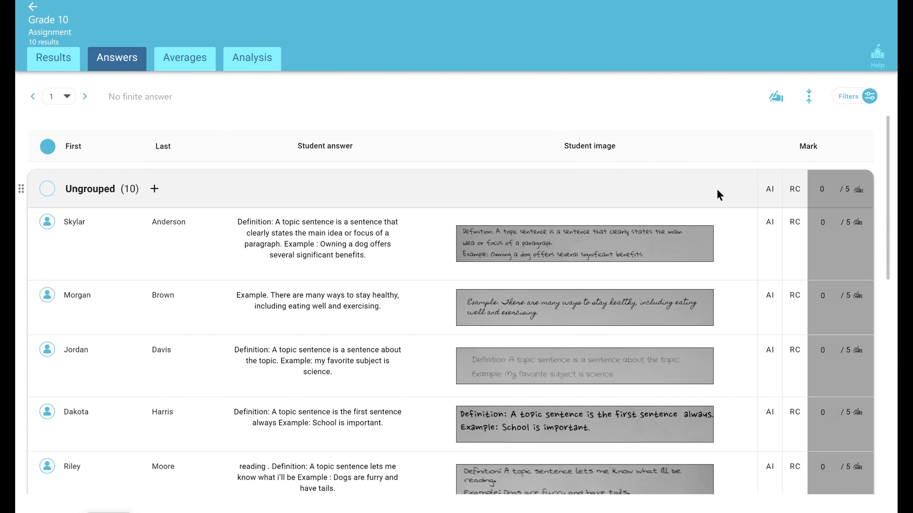
click(822, 222)
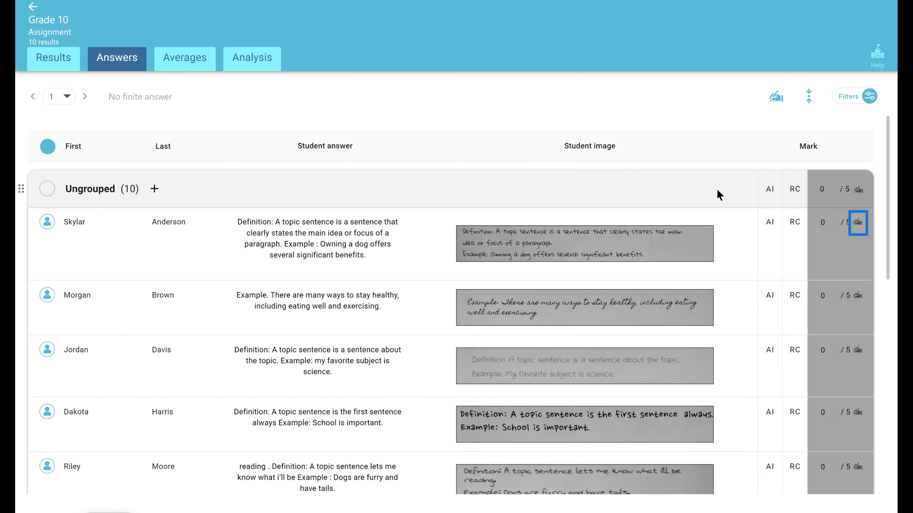
click(856, 222)
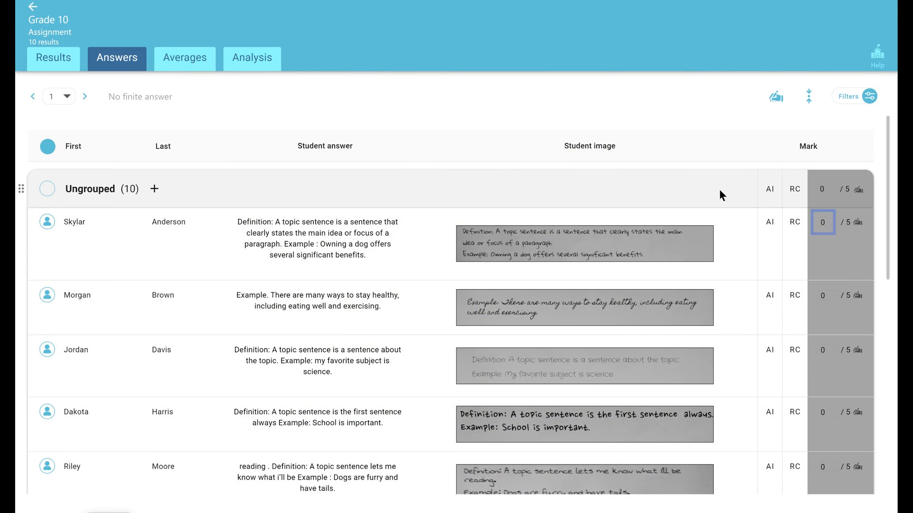
mouse_move(823, 222)
text(5)
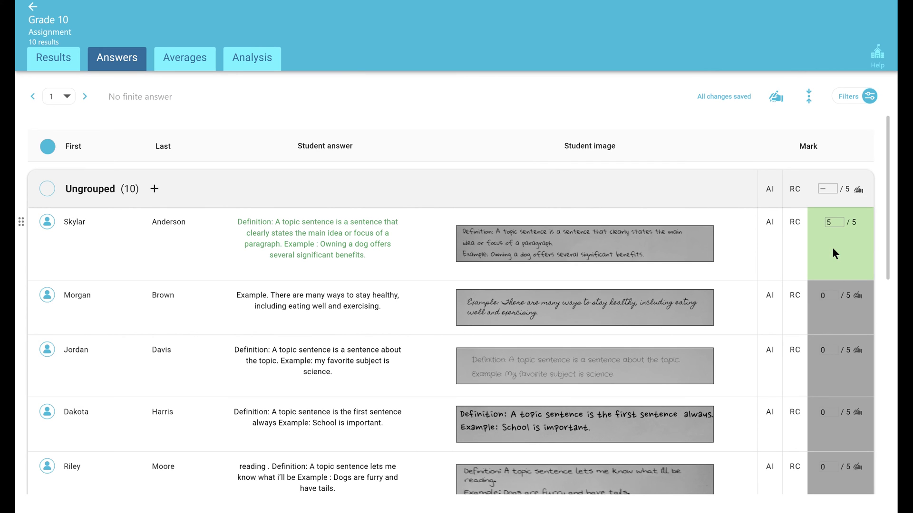
click(794, 308)
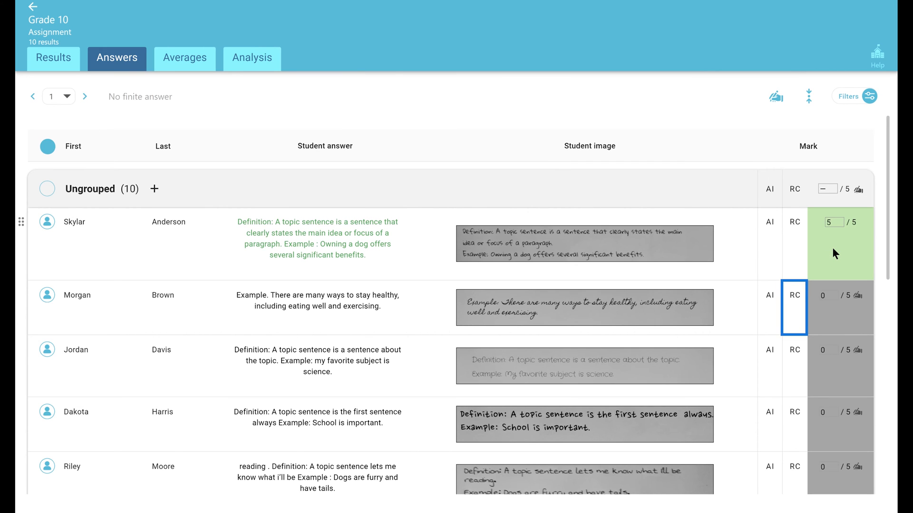
click(793, 295)
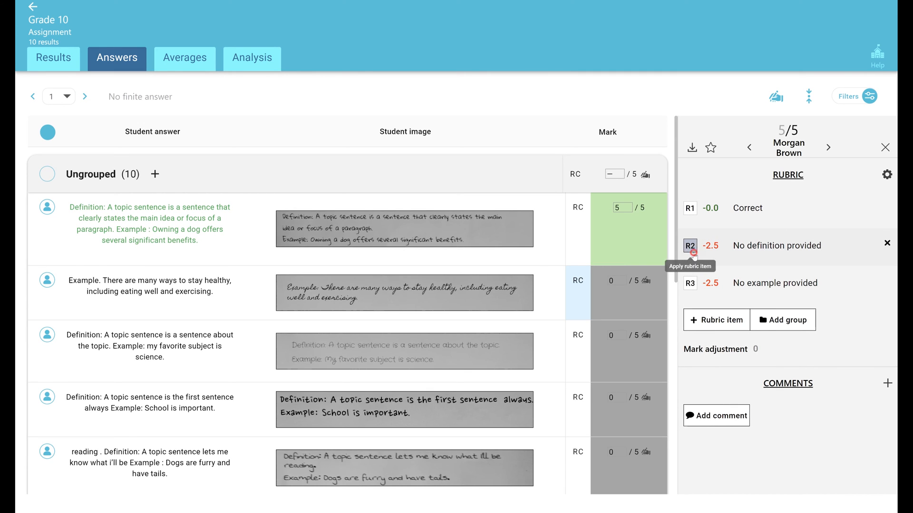
click(689, 246)
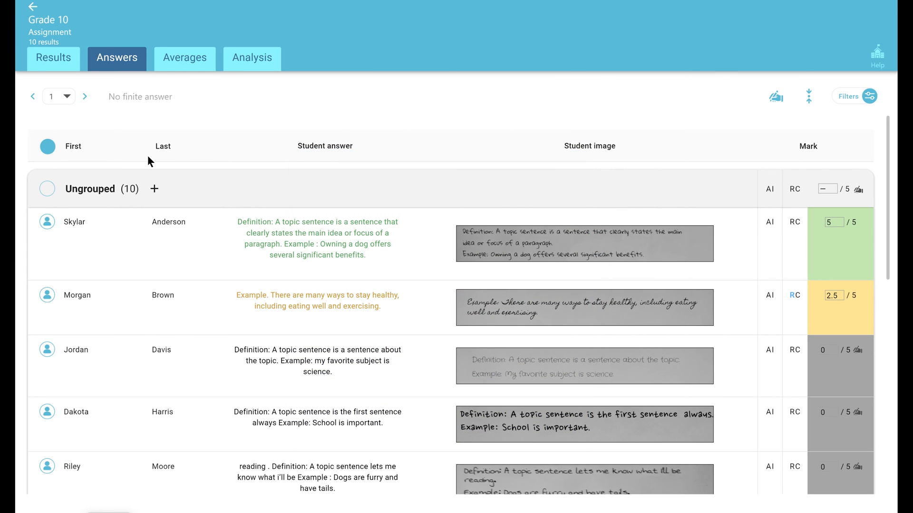
mouse_move(47, 146)
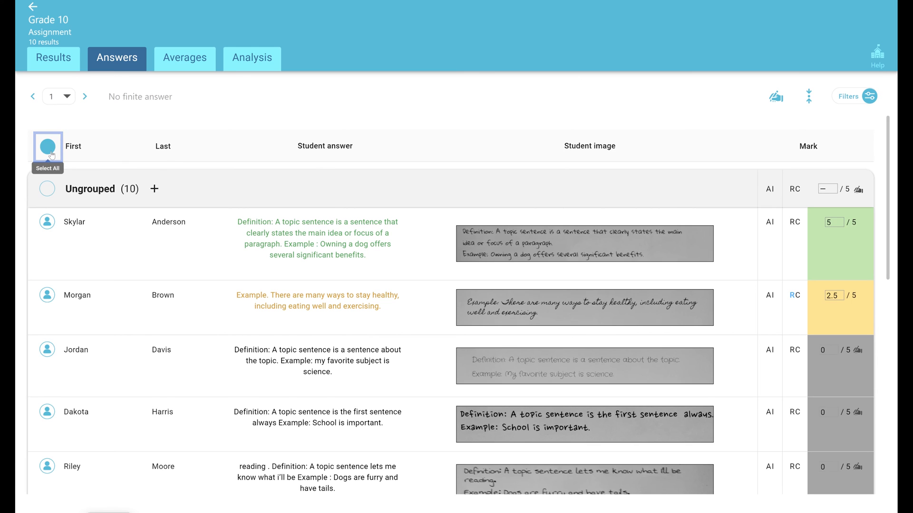
Select all ten students' question 1 answers for GradeGPT
click(46, 145)
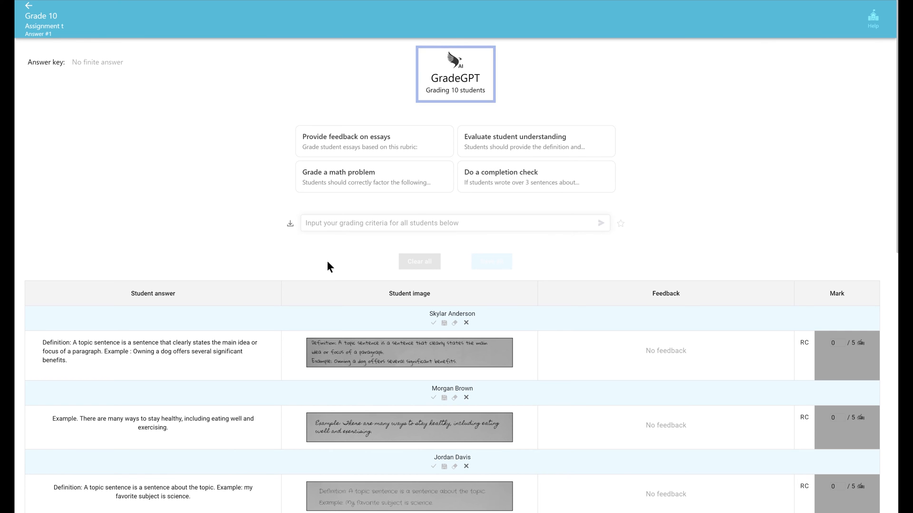
Send GradeGPT criteria awarding 2 marks for a topic-sentence definition, plus example marks
click(408, 223)
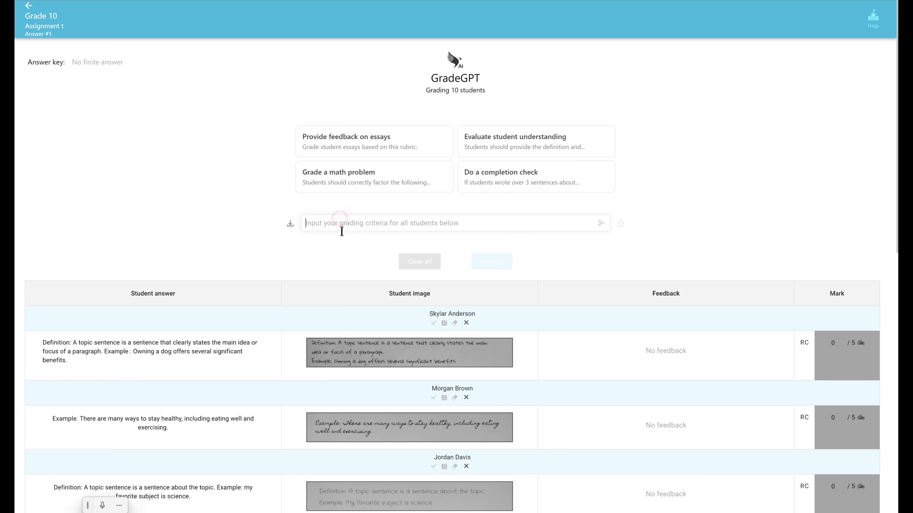
text(If the student wrote the definition of a topic sentence give them 2 marks.  If they wrote a good example of a topic sentence give them 3 marks.)
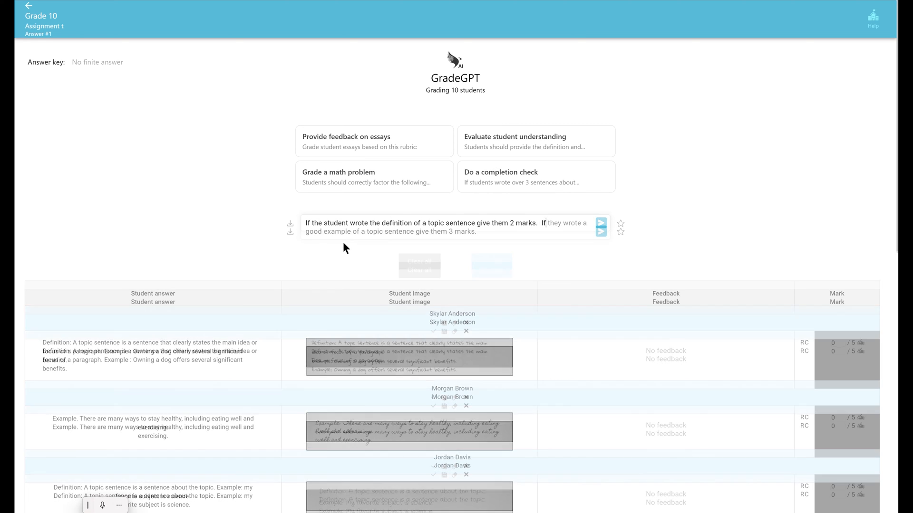
click(600, 231)
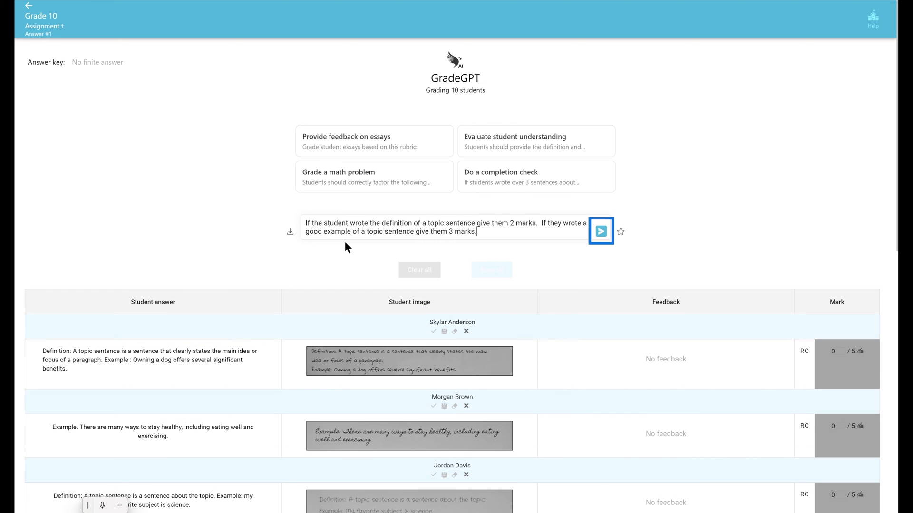
click(600, 231)
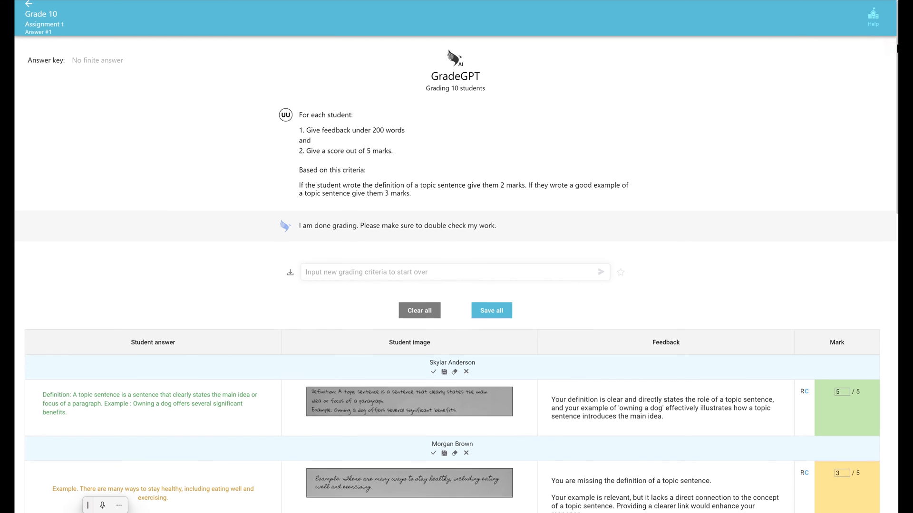
scroll(down, 3)
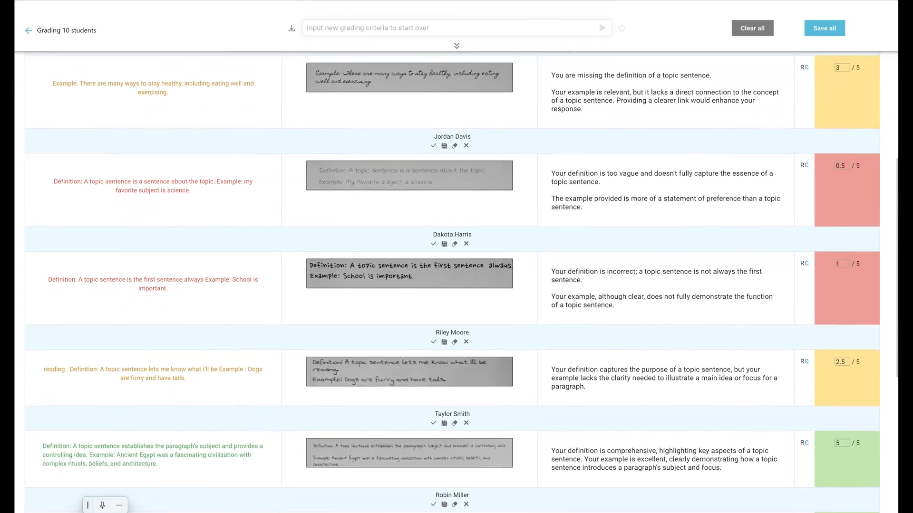